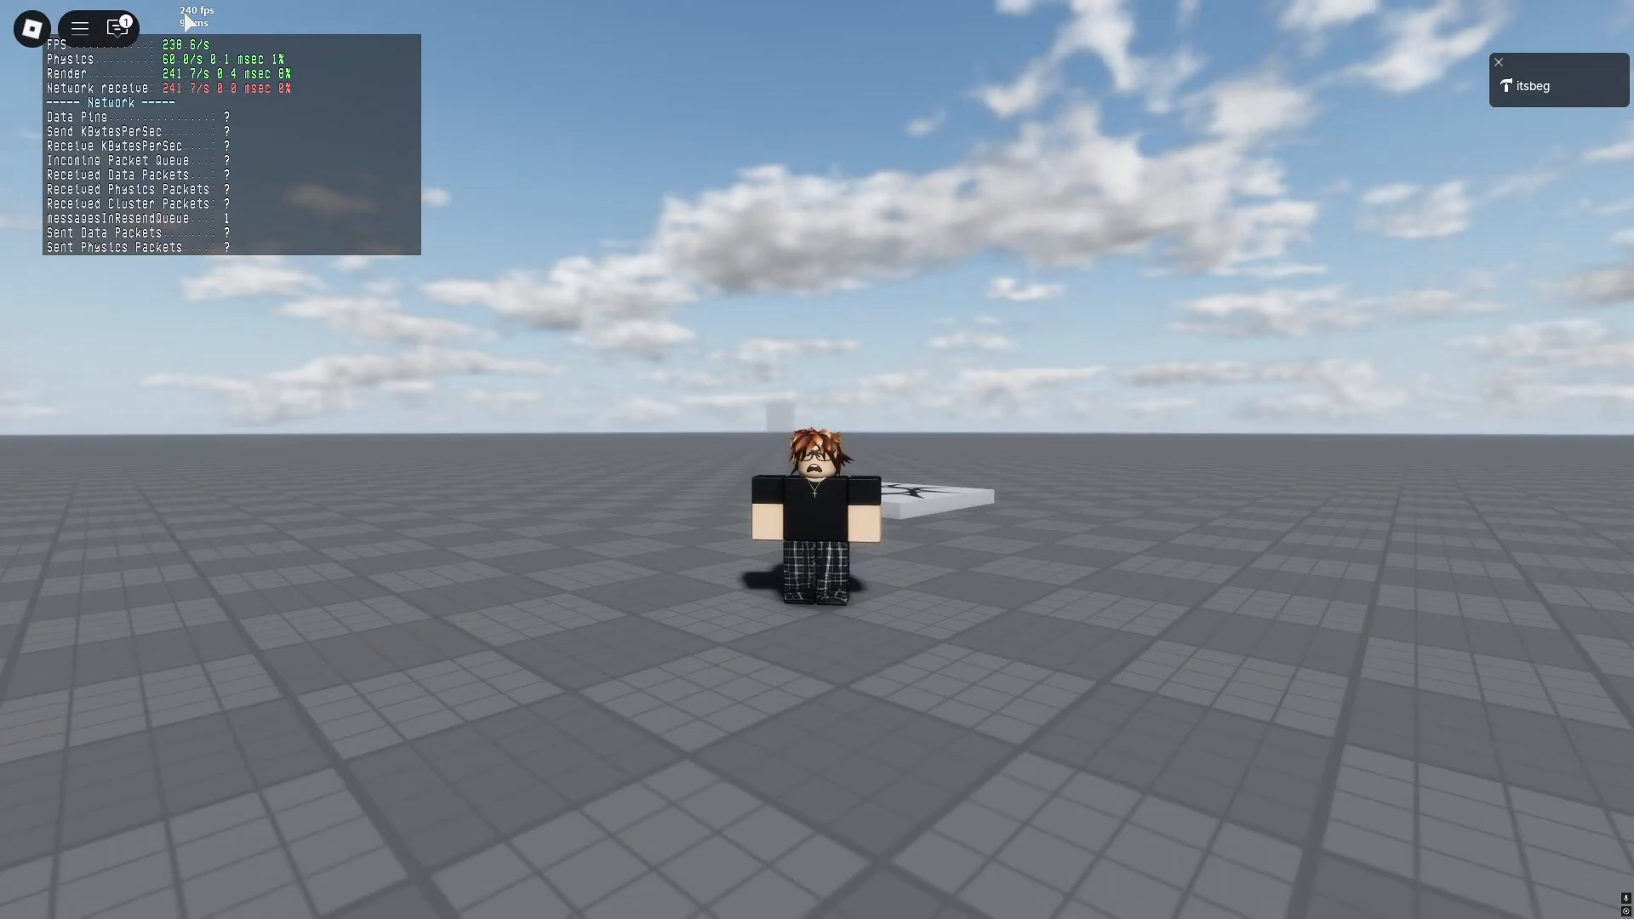
Open Roblox's in-game settings showing the 240 FPS frame-rate cap
{"action": "left_click", "coordinate": [76, 27]}
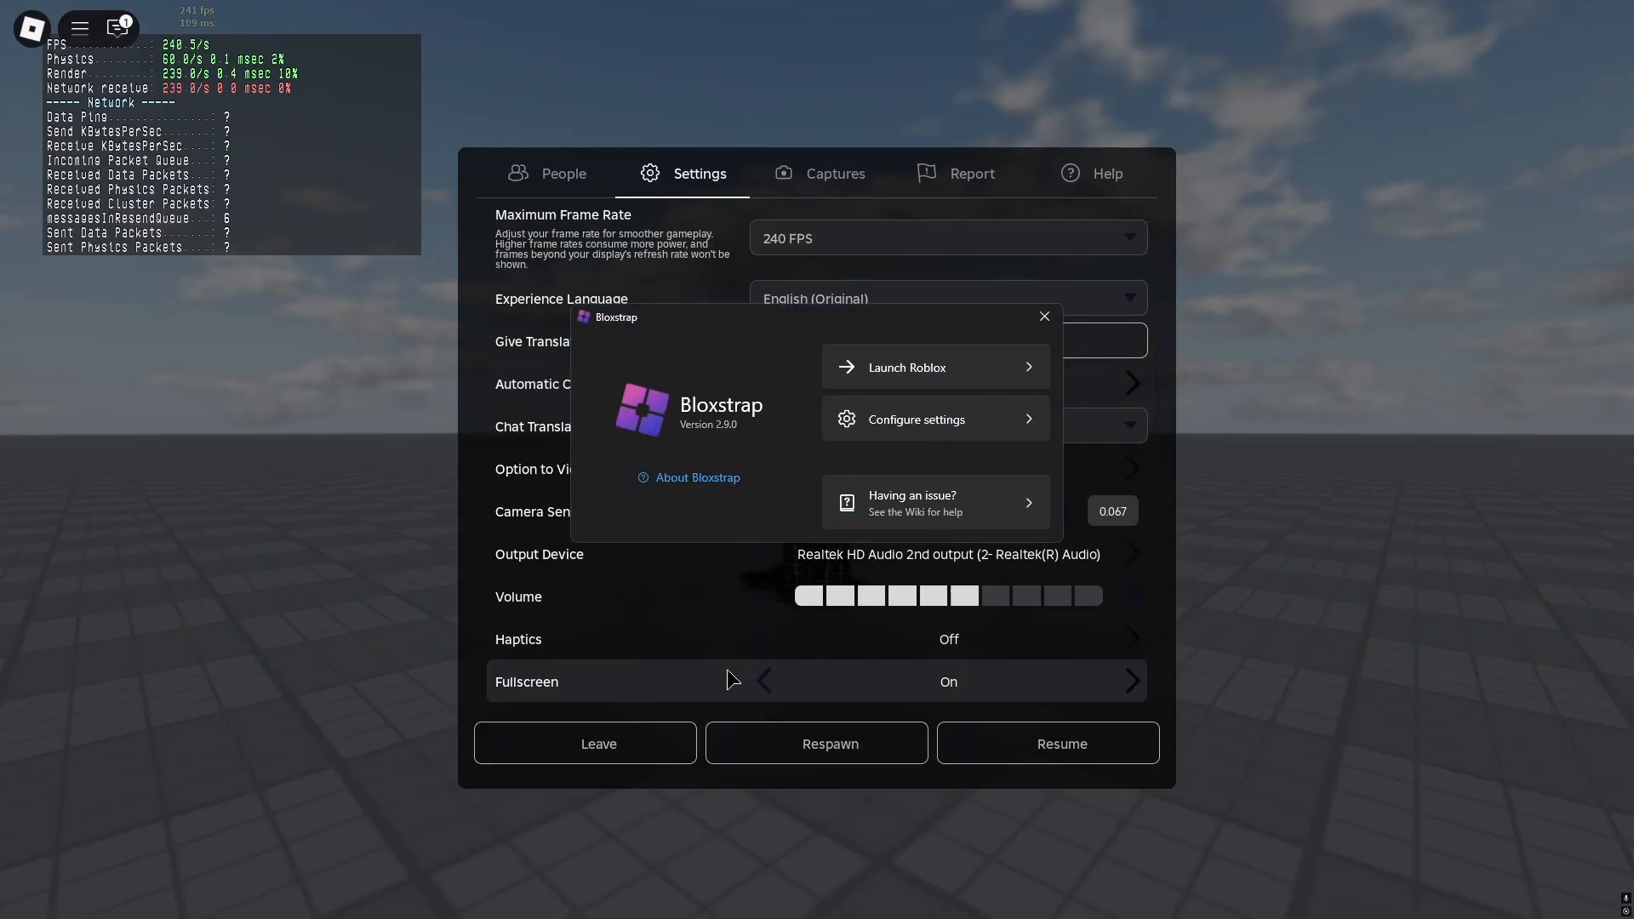
Open Bloxstrap's configuration settings to reach the empty Fast Flag Editor
{"action": "left_click", "coordinate": [917, 418]}
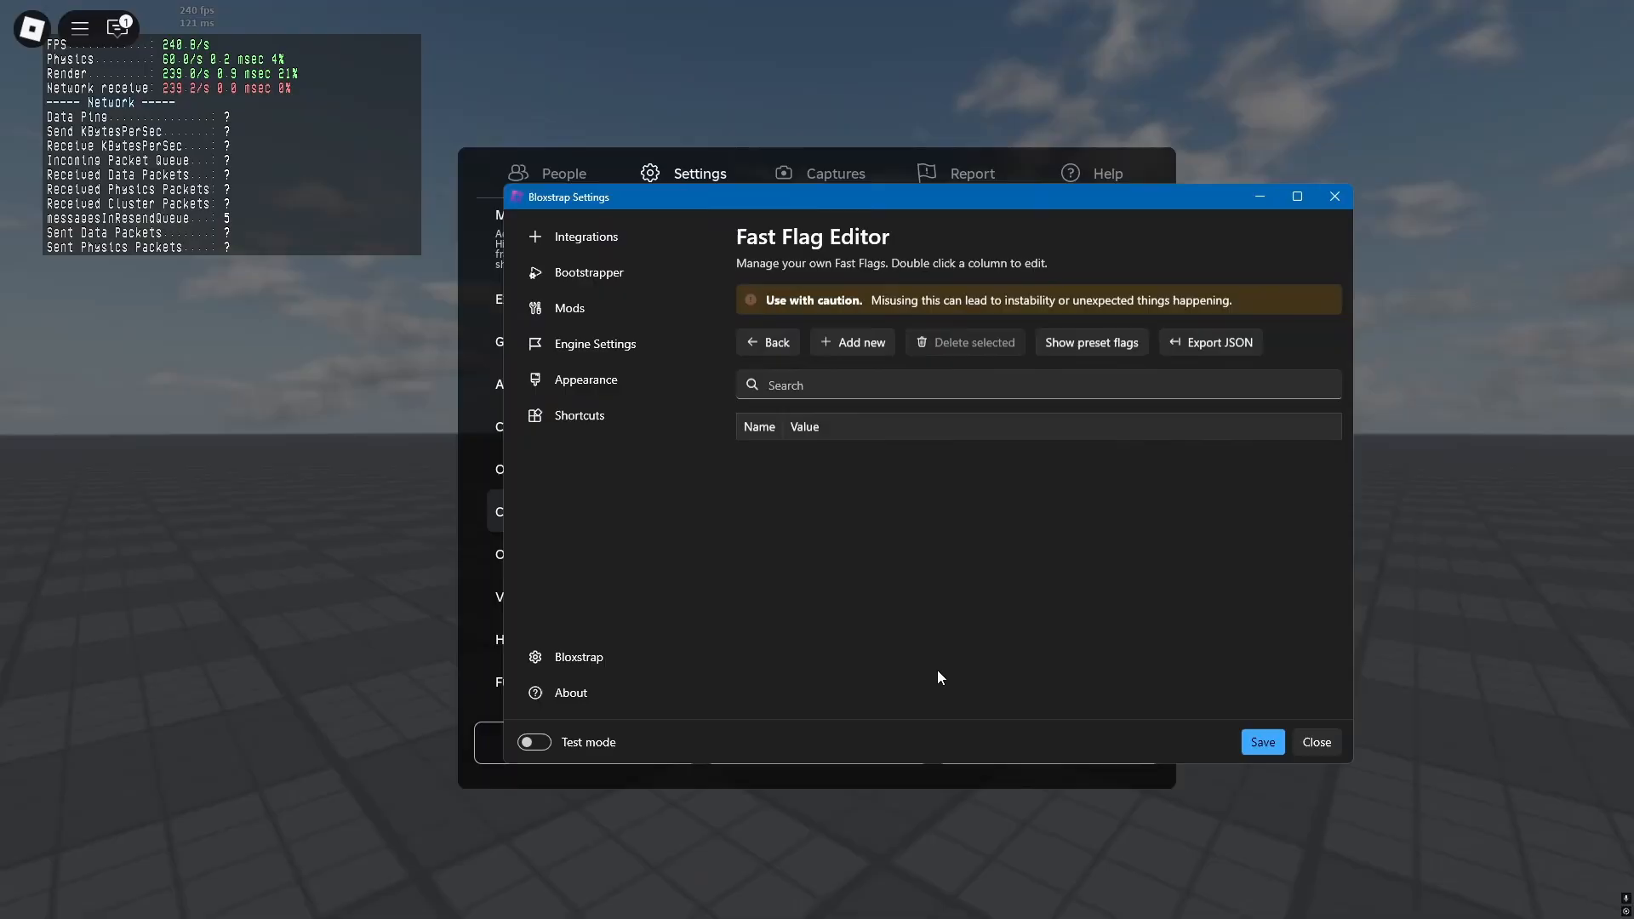
Add fast flag FFlagTaskSchedulerLimitTargetFpsTo2402 set to False
{"action": "left_click", "coordinate": [852, 342]}
{"action": "type", "text": "F"}
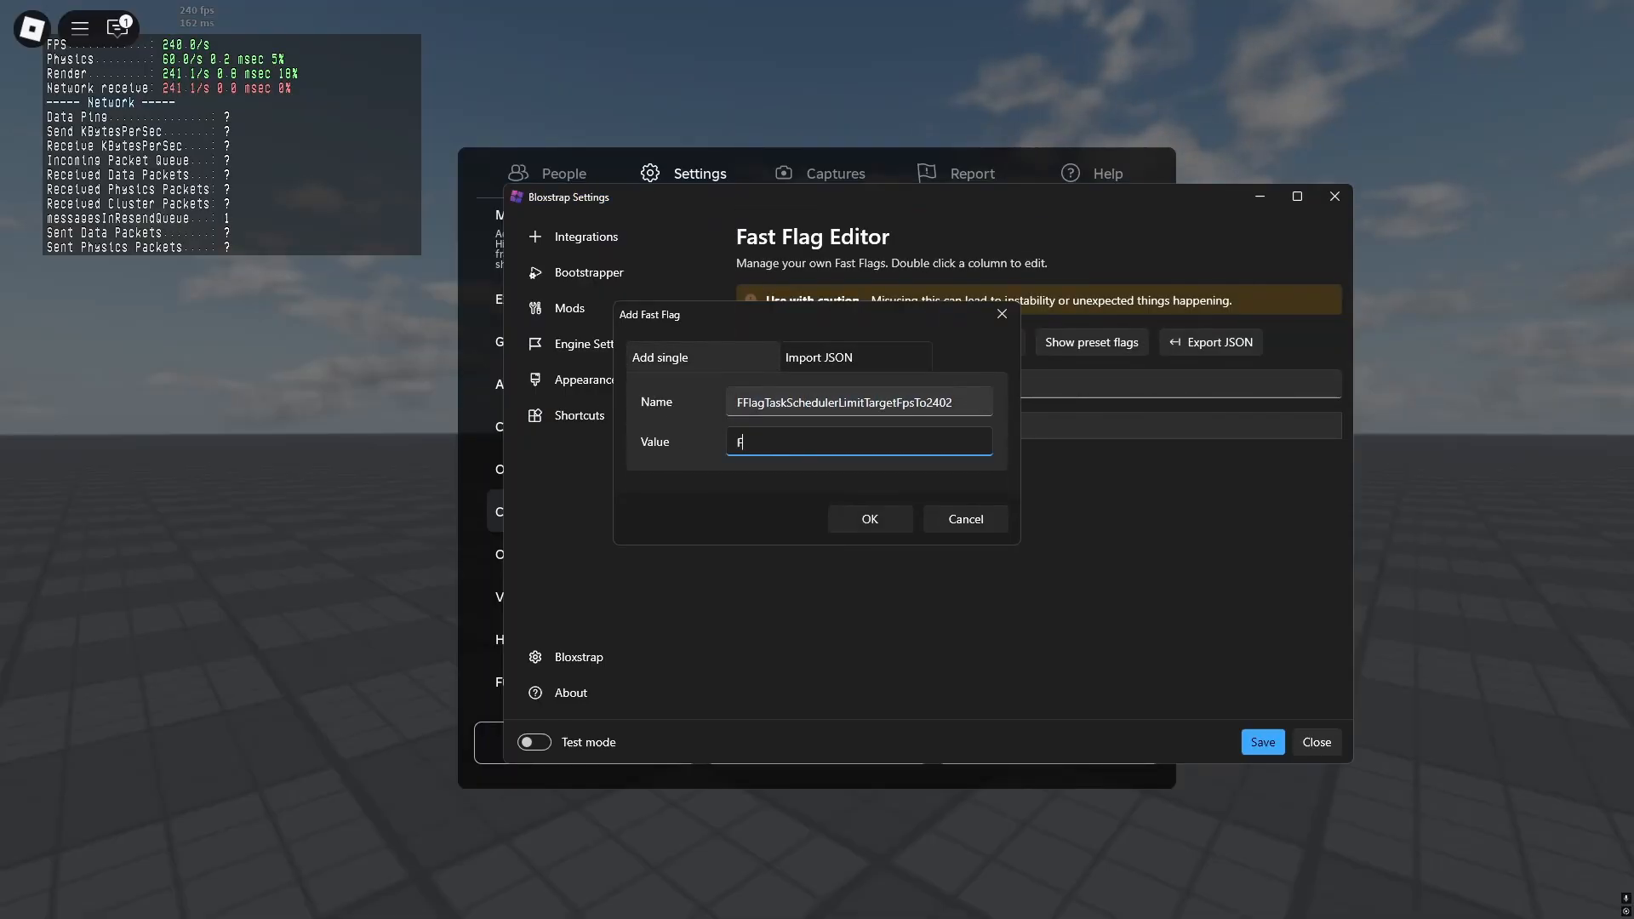
{"action": "type", "text": "alse"}
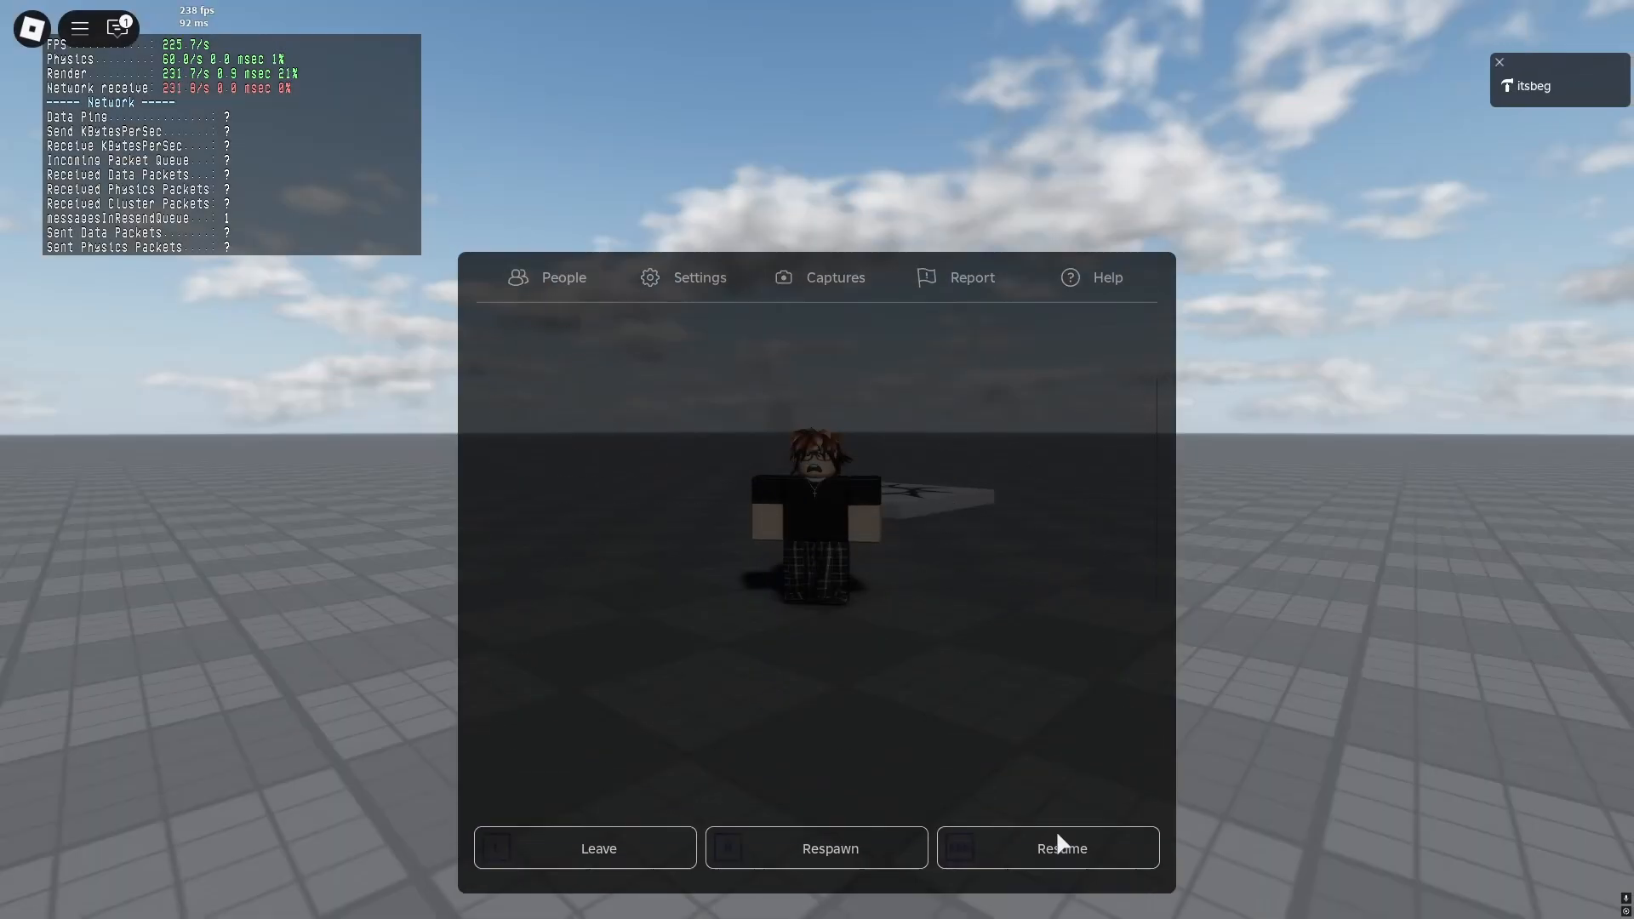
Leave the game, rejoin the video experience's server, and resume play
{"action": "left_click", "coordinate": [598, 848]}
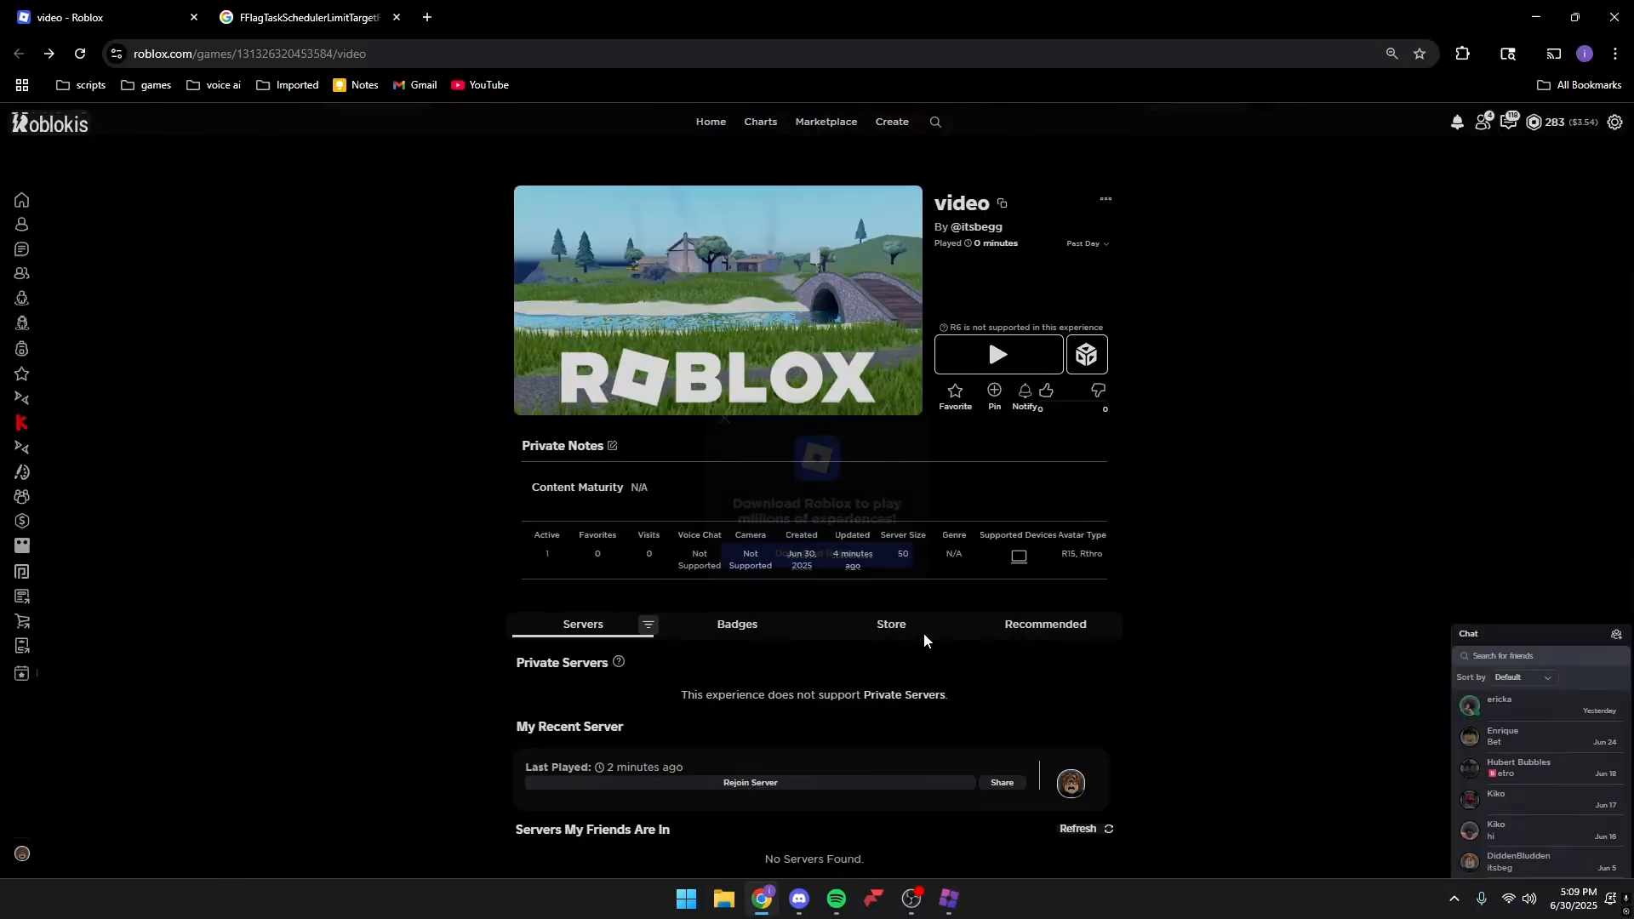
{"action": "left_click", "coordinate": [997, 354]}
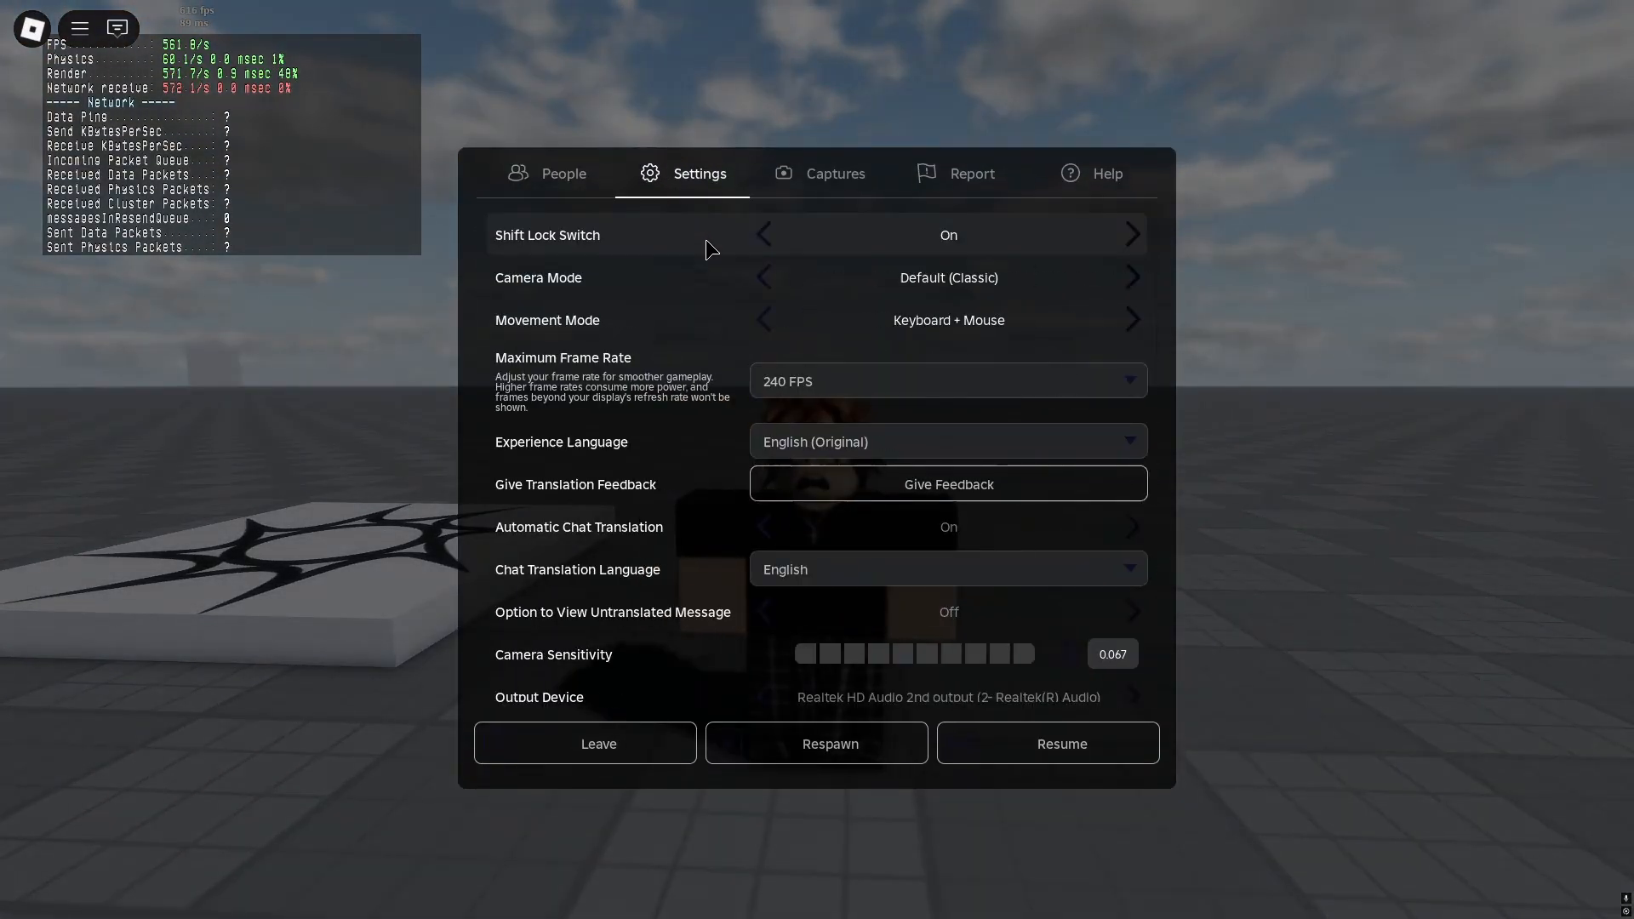
{"action": "left_click", "coordinate": [1062, 743]}
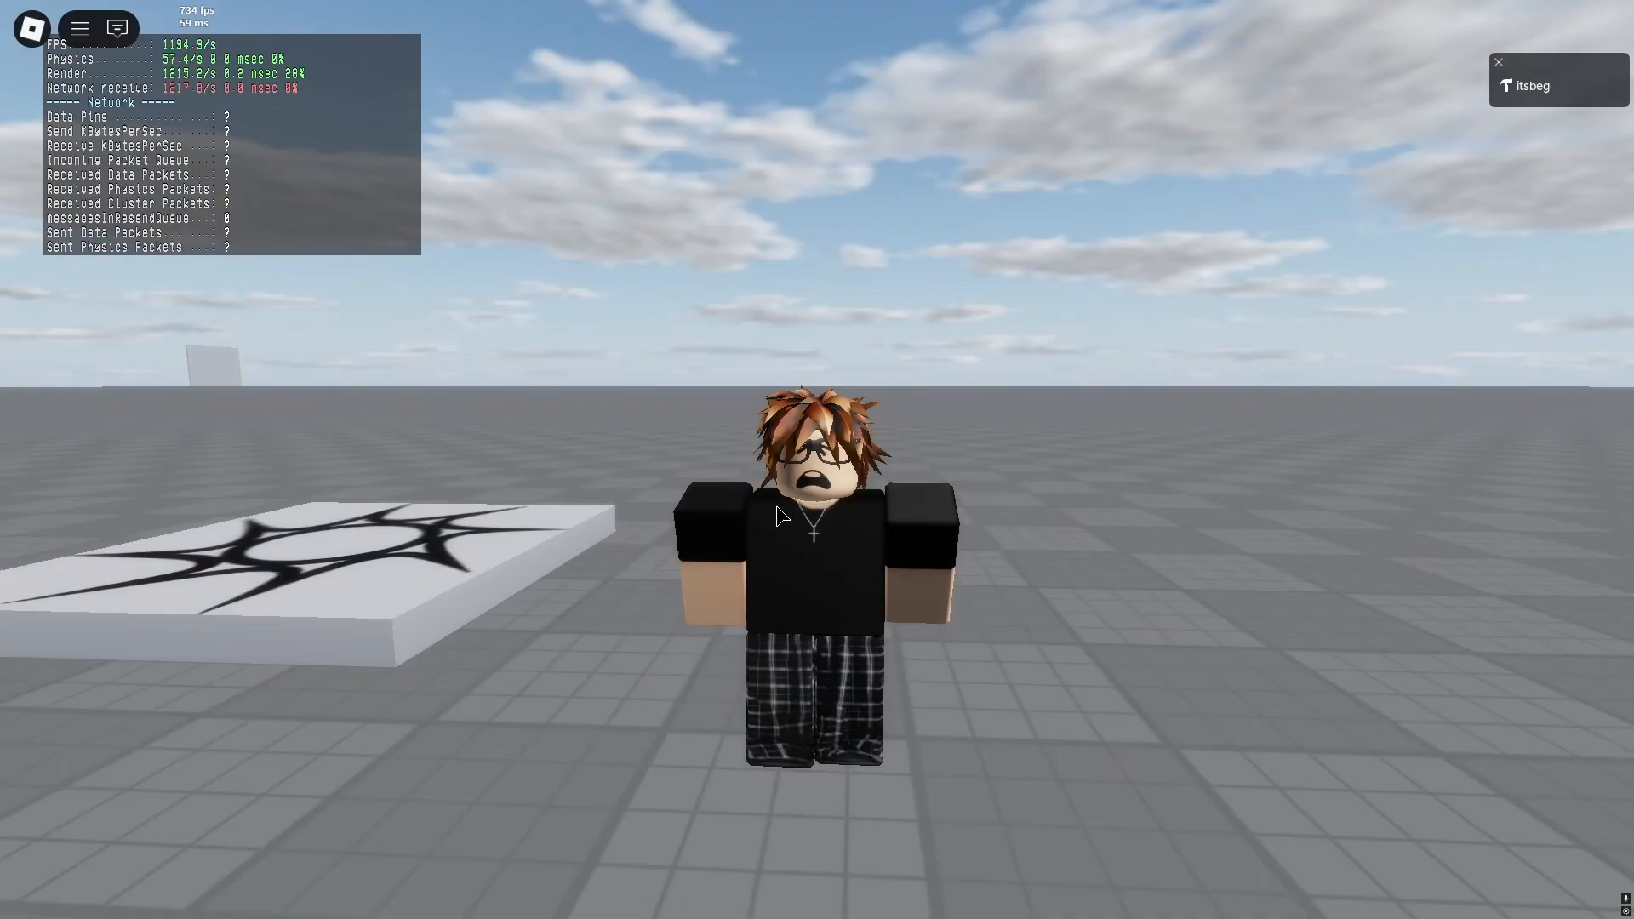